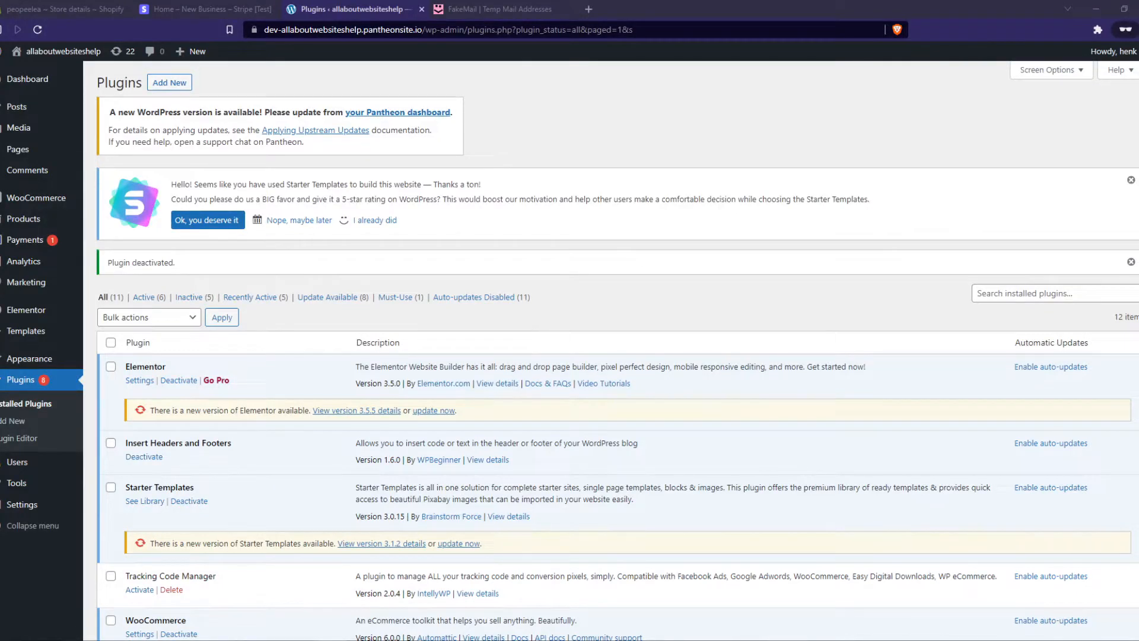
{"action": "mouse_move", "coordinate": [648, 146]}
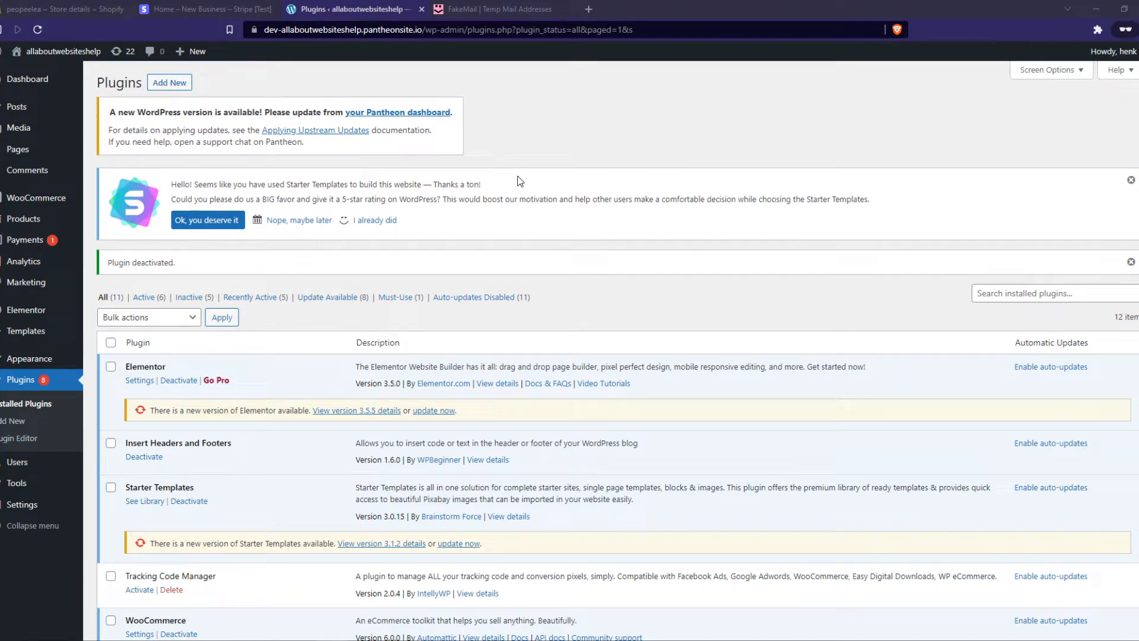
{"action": "mouse_move", "coordinate": [135, 184]}
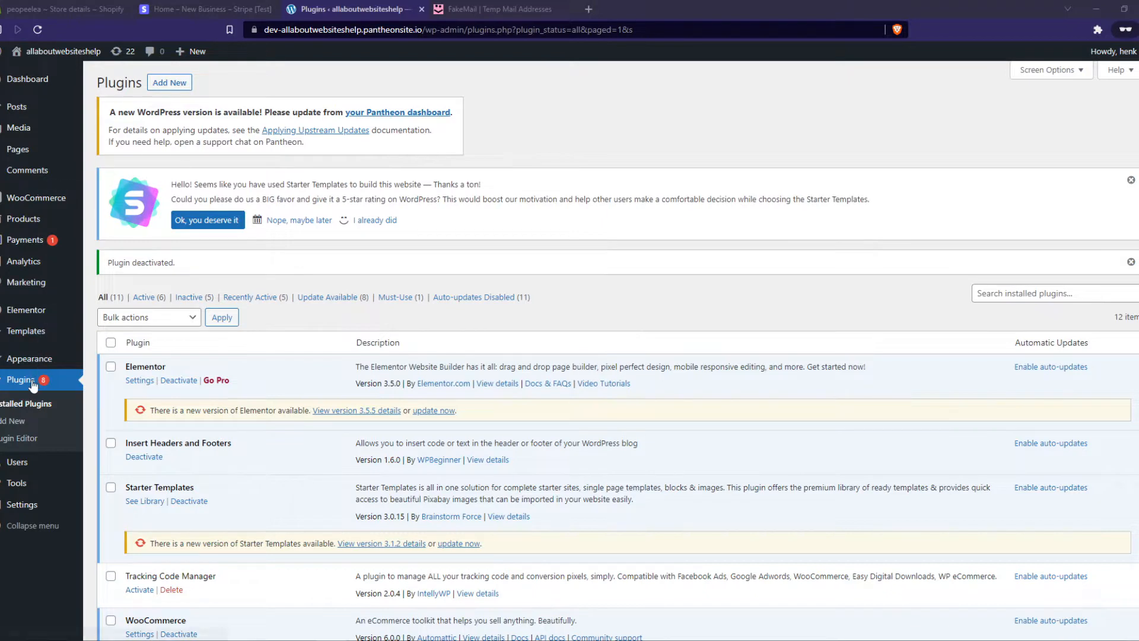
{"action": "mouse_move", "coordinate": [169, 82]}
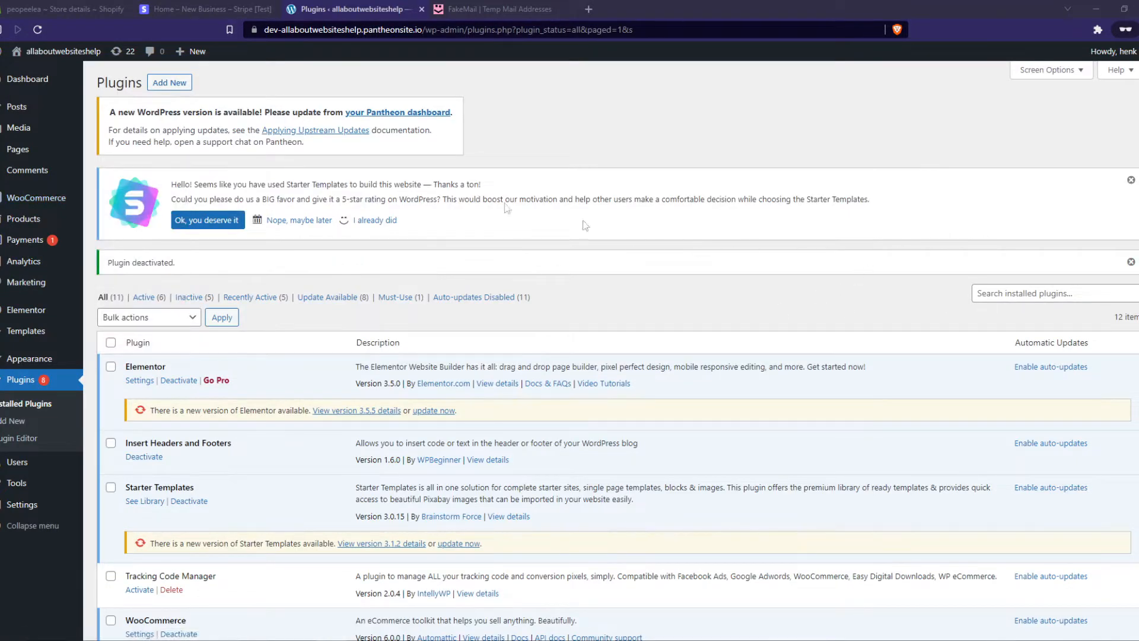
Search plugins for 'stripe', then install and activate WooCommerce Stripe Payment Gateway
{"action": "left_click", "coordinate": [170, 81]}
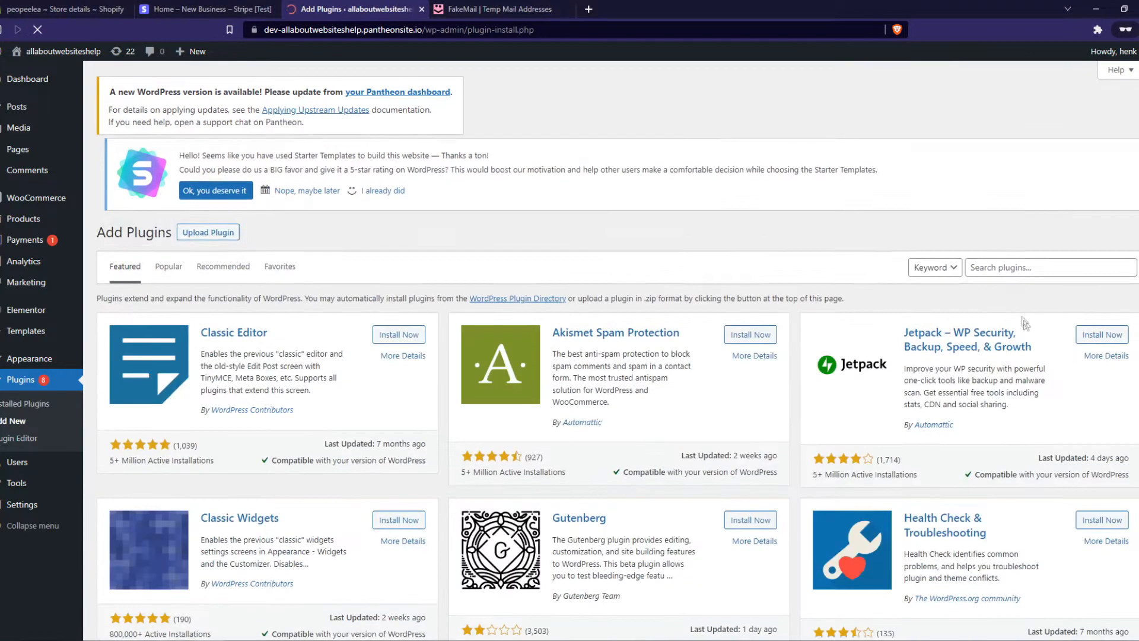
{"action": "type", "text": "strip"}
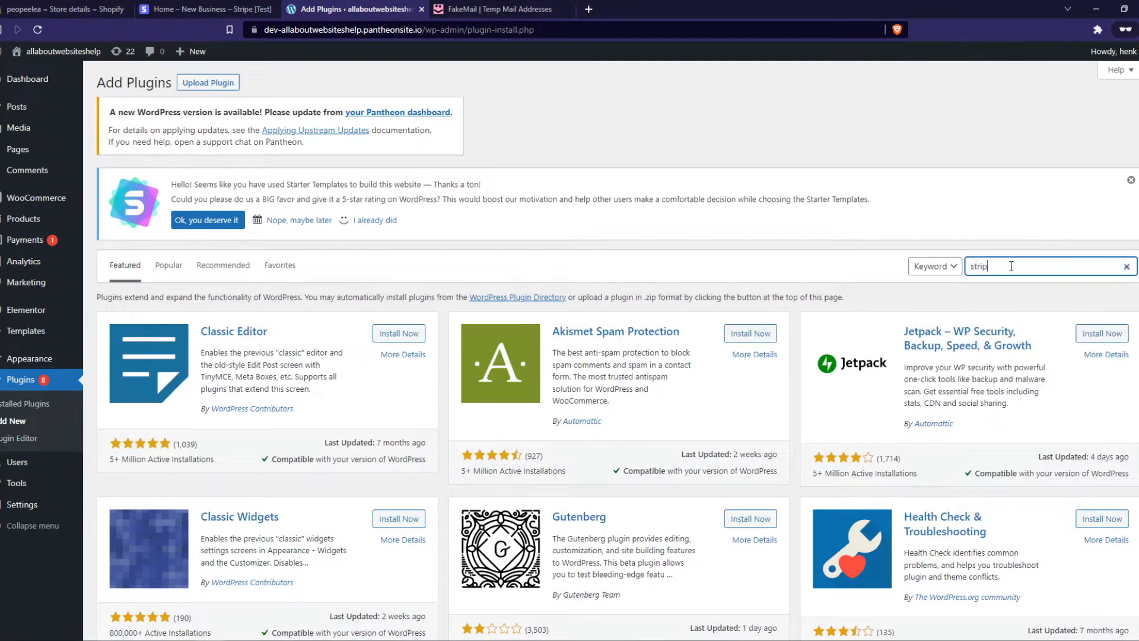
{"action": "key", "text": "Enter"}
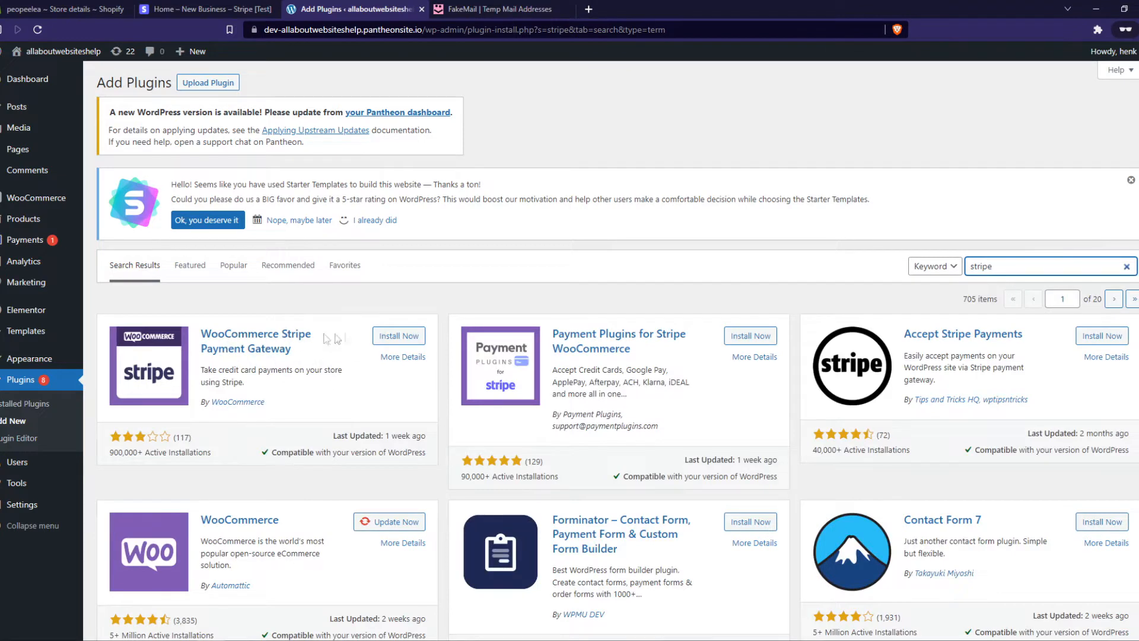
{"action": "left_click", "coordinate": [398, 334]}
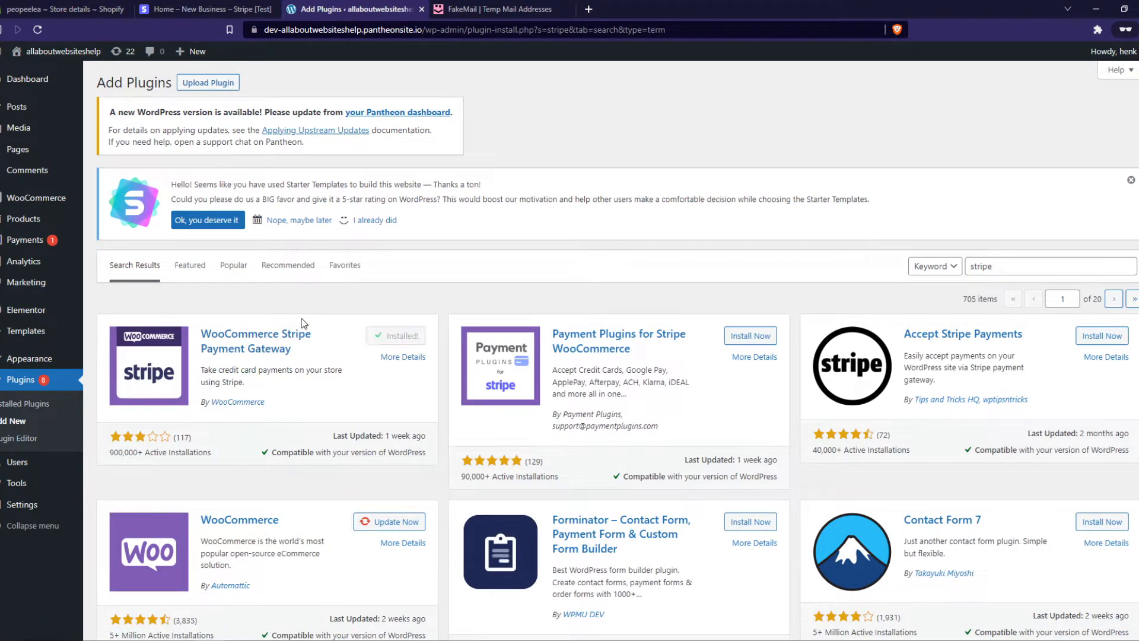
{"action": "left_click", "coordinate": [405, 336]}
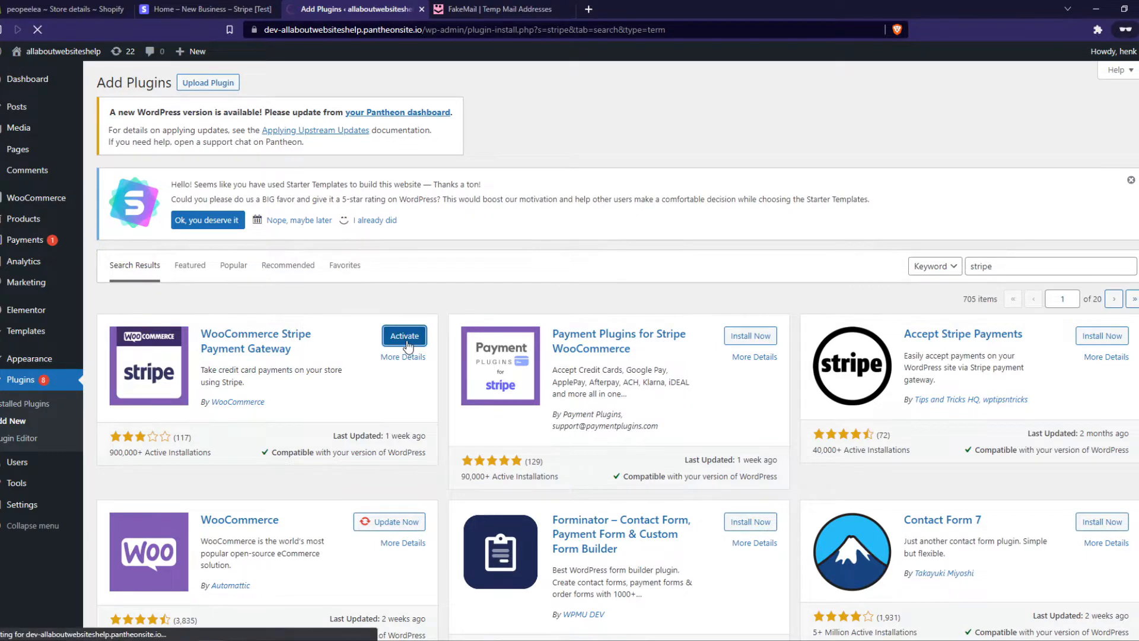
View the test publishable and secret keys on Stripe's Developers overview, then return to WordPress
{"action": "left_click", "coordinate": [206, 8]}
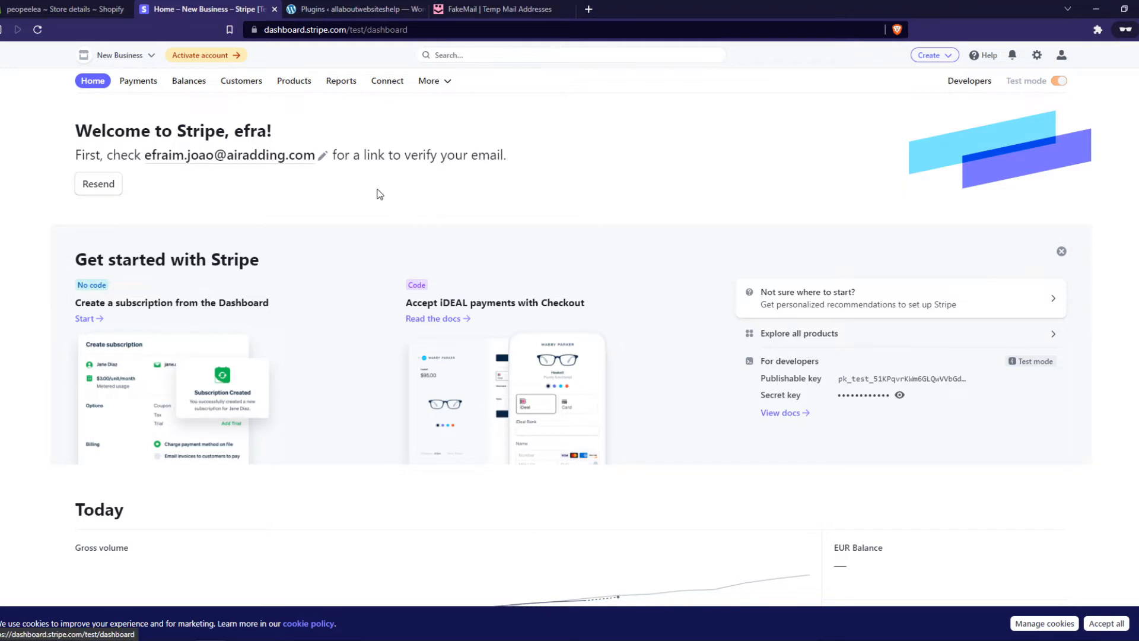
{"action": "mouse_move", "coordinate": [347, 142]}
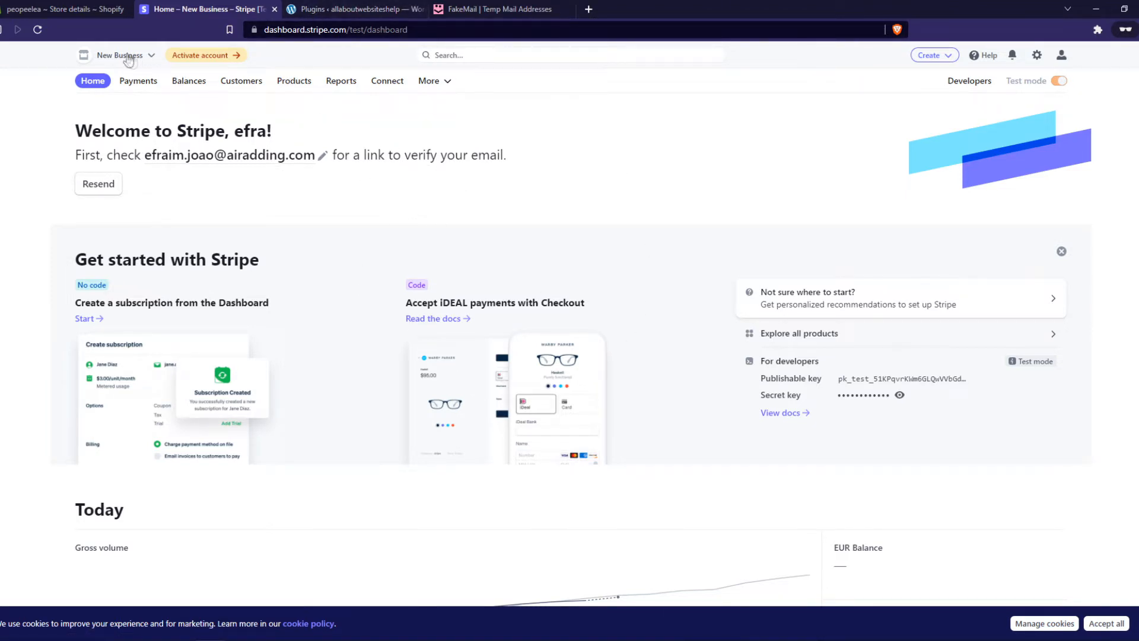
{"action": "left_click", "coordinate": [968, 80]}
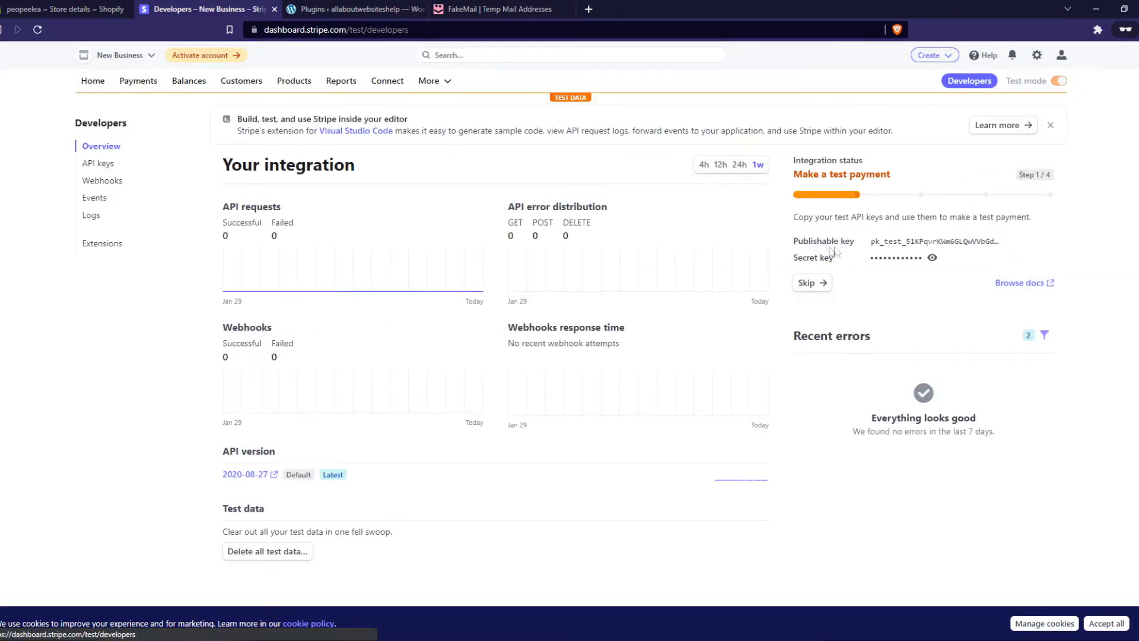
{"action": "double_click", "coordinate": [813, 257]}
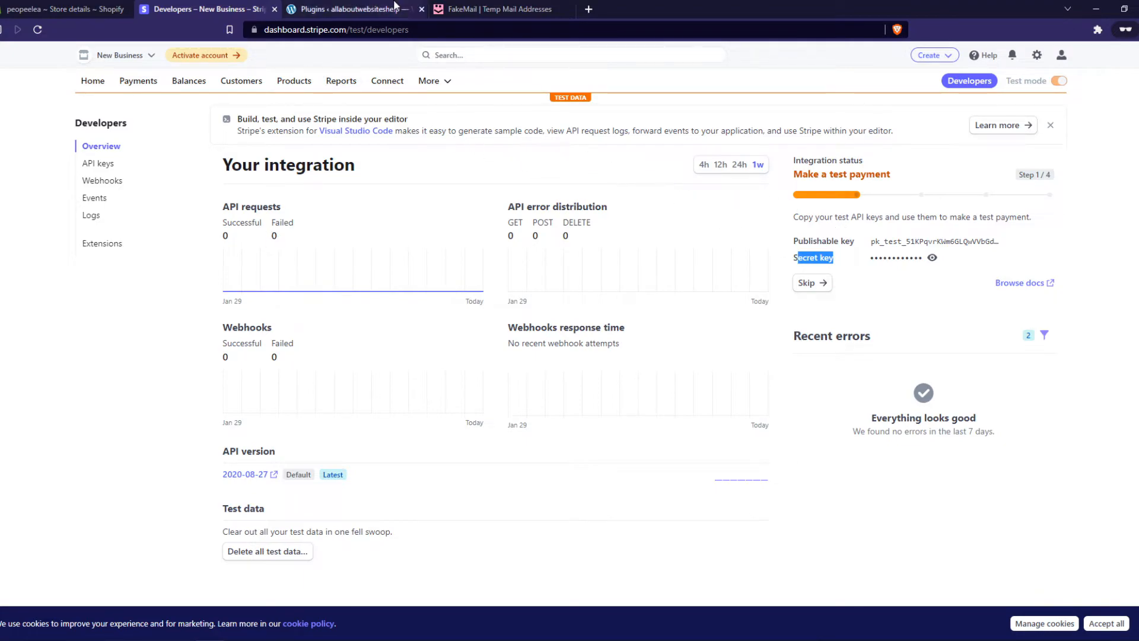
{"action": "left_click", "coordinate": [352, 9]}
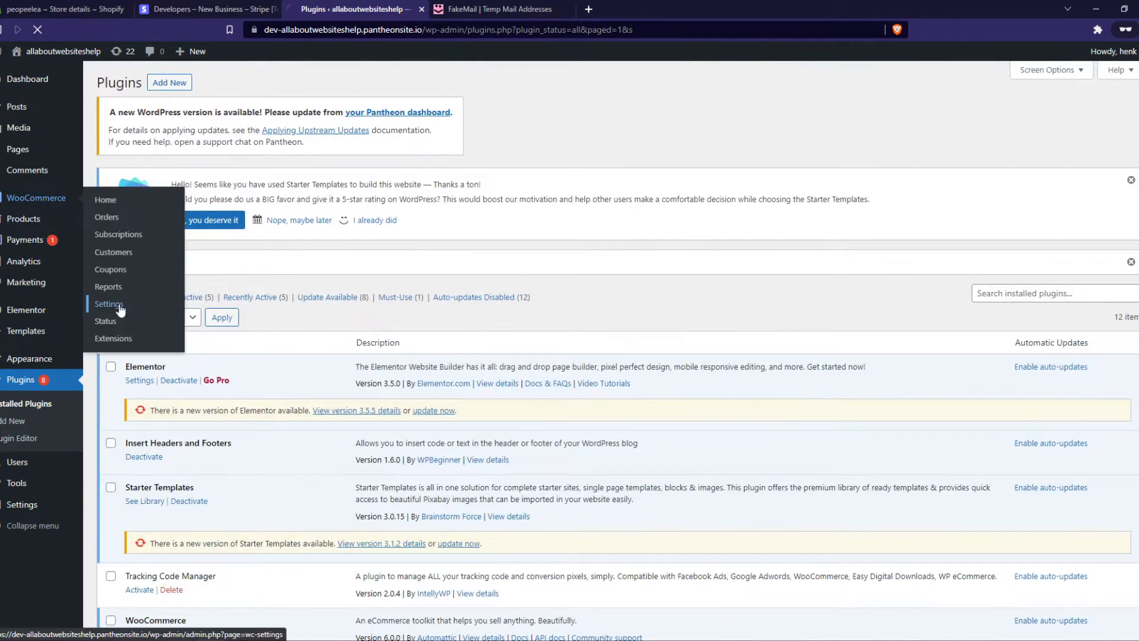
Open the Stripe gateway's Settings tab under WooCommerce Payments and scroll to the account details
{"action": "left_click", "coordinate": [108, 303]}
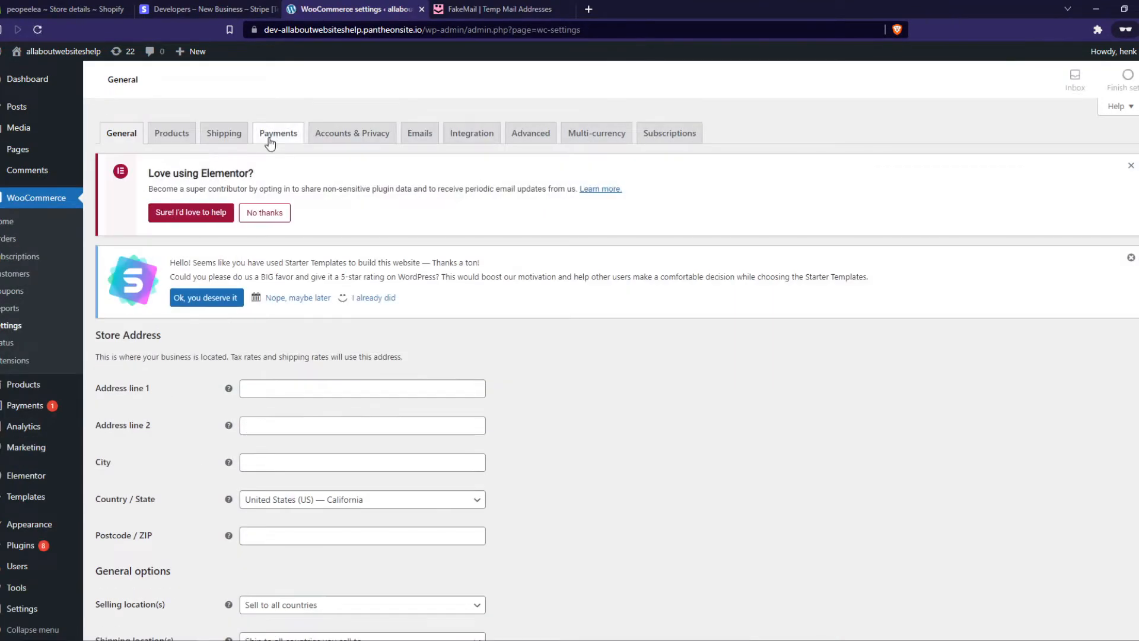
{"action": "left_click", "coordinate": [277, 133]}
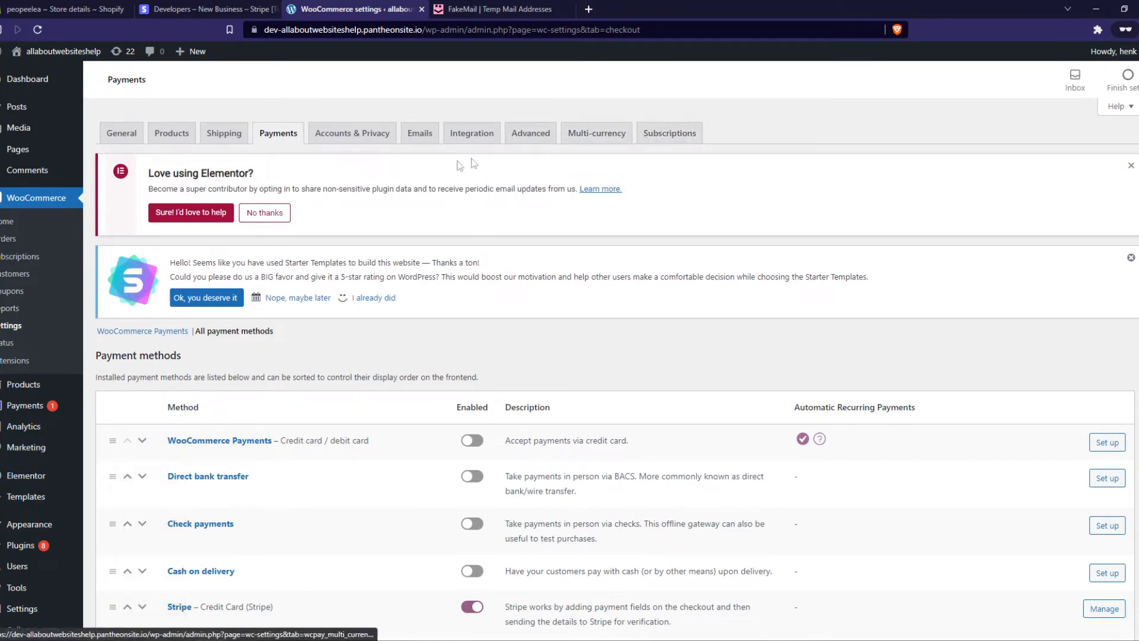
{"action": "left_click", "coordinate": [179, 484]}
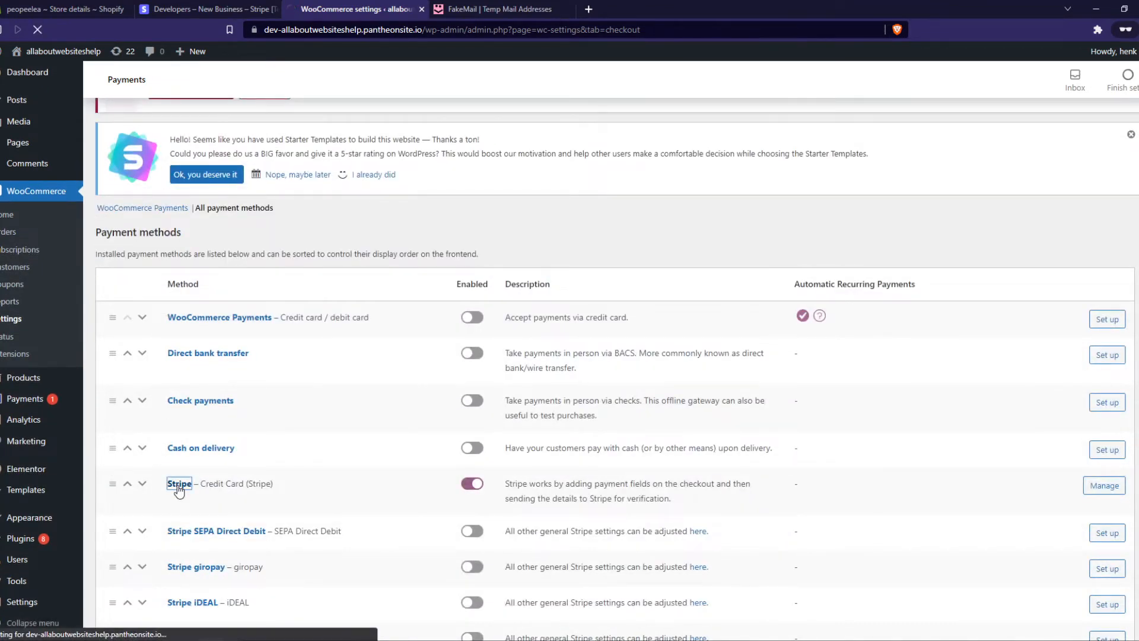
{"action": "left_click", "coordinate": [178, 484]}
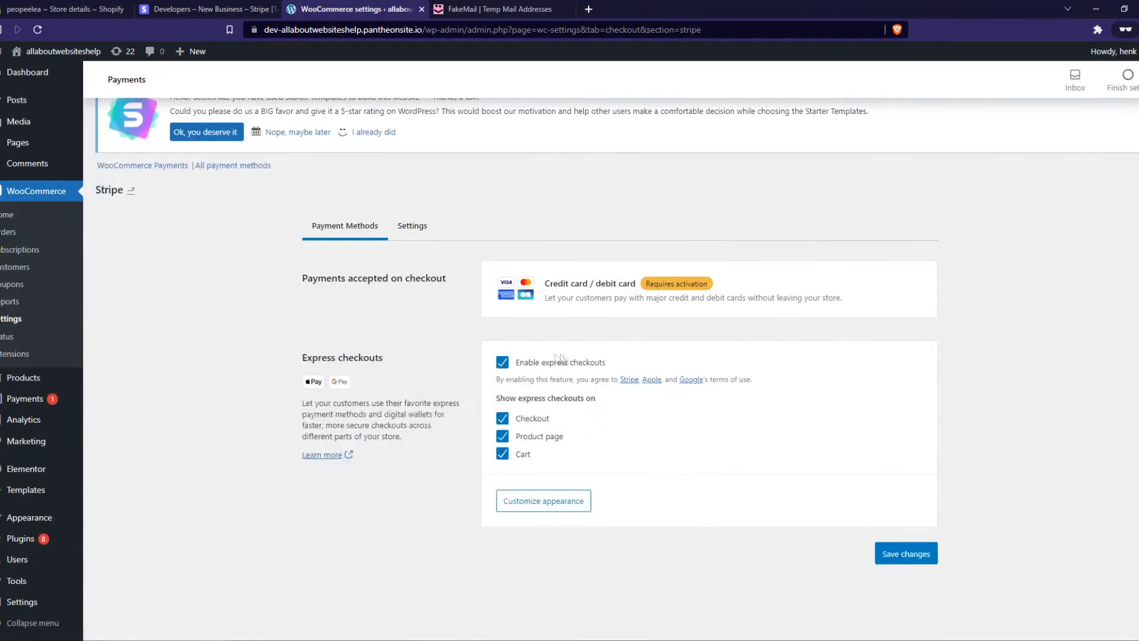
{"action": "mouse_move", "coordinate": [574, 427]}
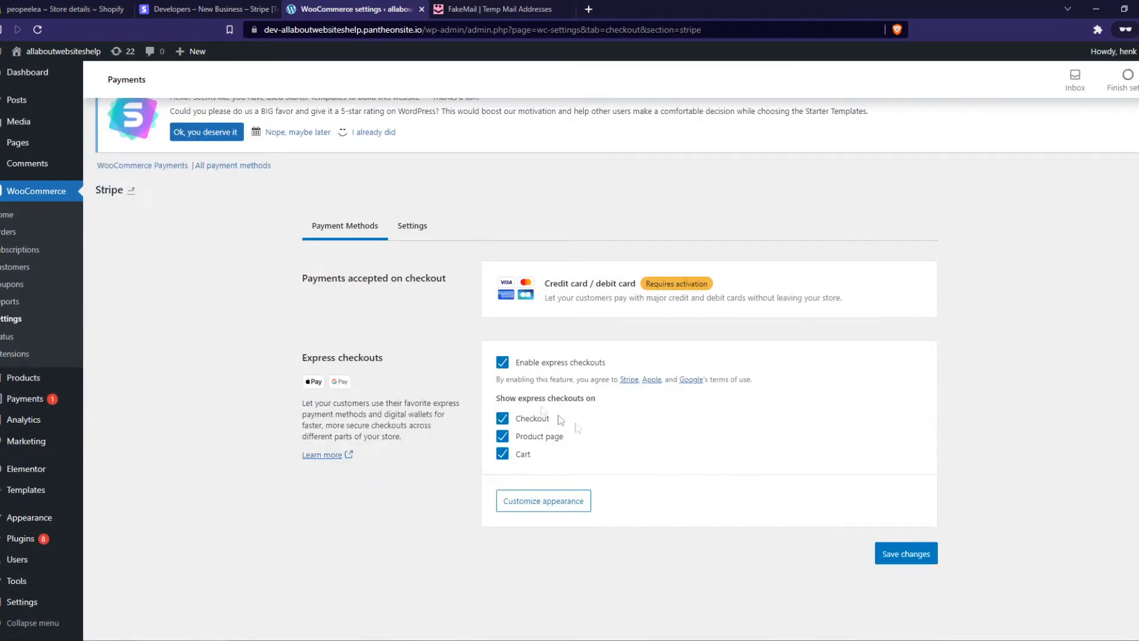
{"action": "left_click", "coordinate": [411, 226]}
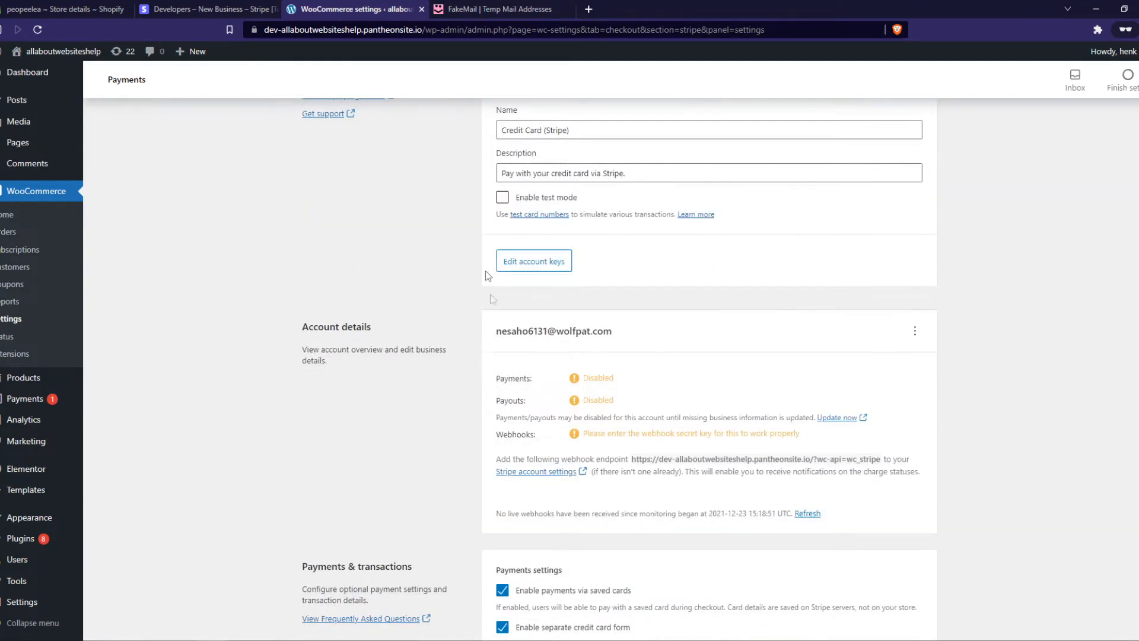
{"action": "scroll", "scroll_direction": "down", "scroll_amount": 3}
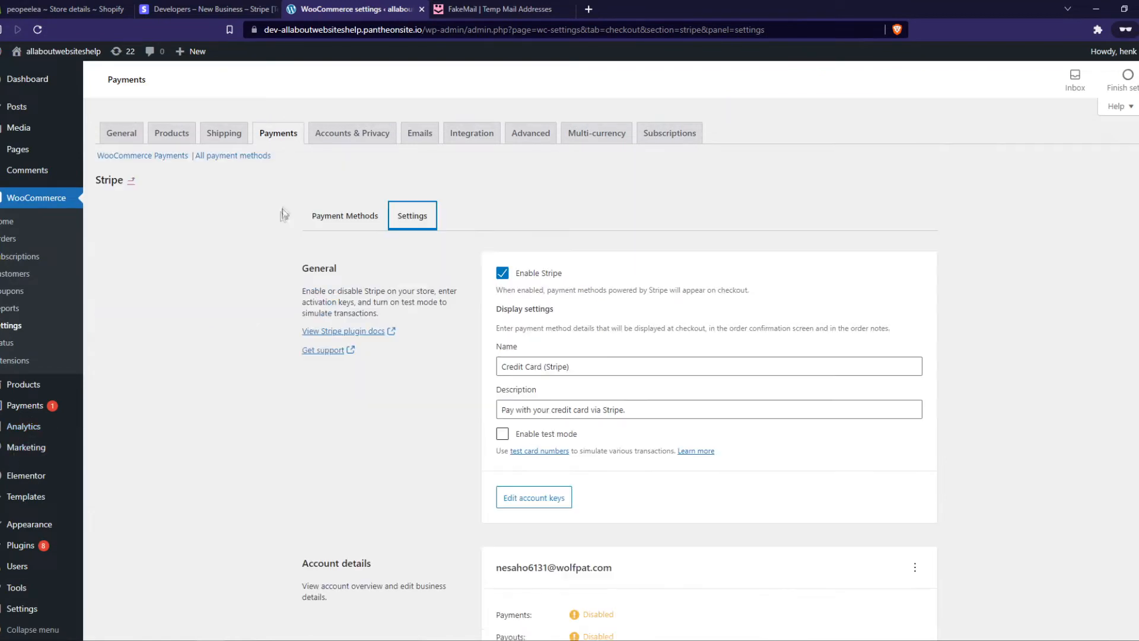
Paste Stripe's test publishable and secret keys into the live key fields and save them
{"action": "left_click", "coordinate": [533, 498]}
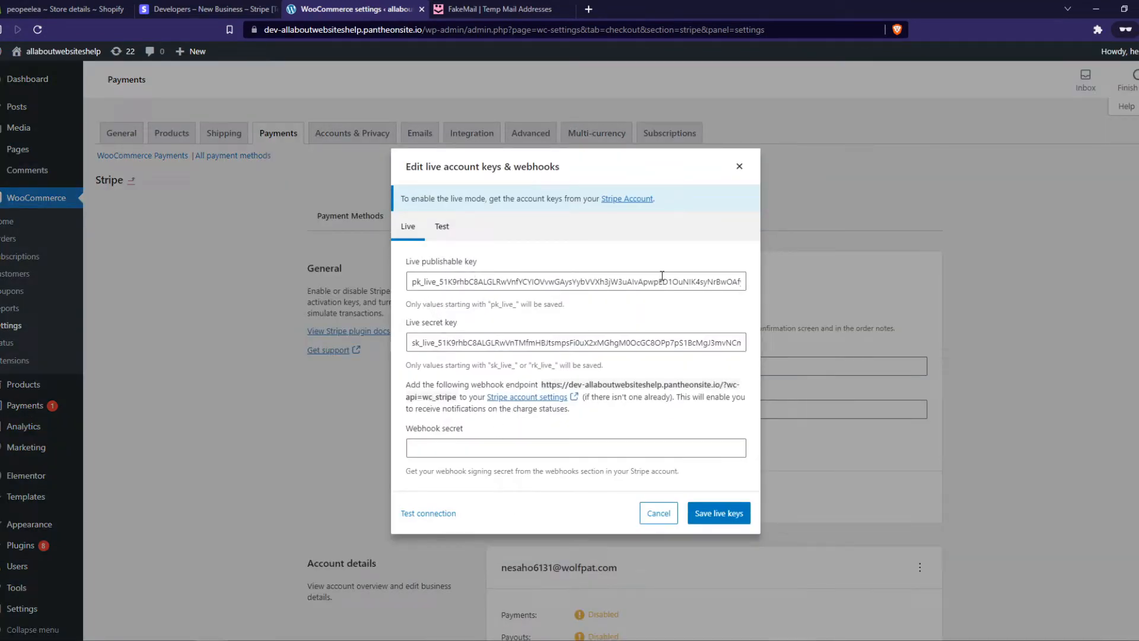
{"action": "mouse_move", "coordinate": [485, 317]}
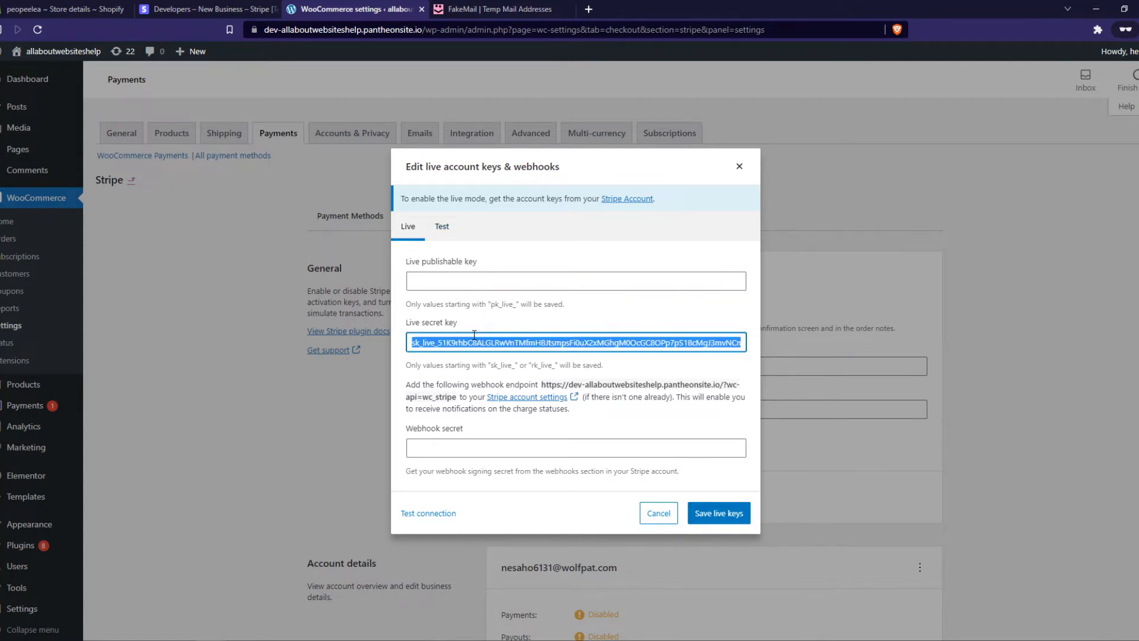
{"action": "left_click", "coordinate": [204, 8]}
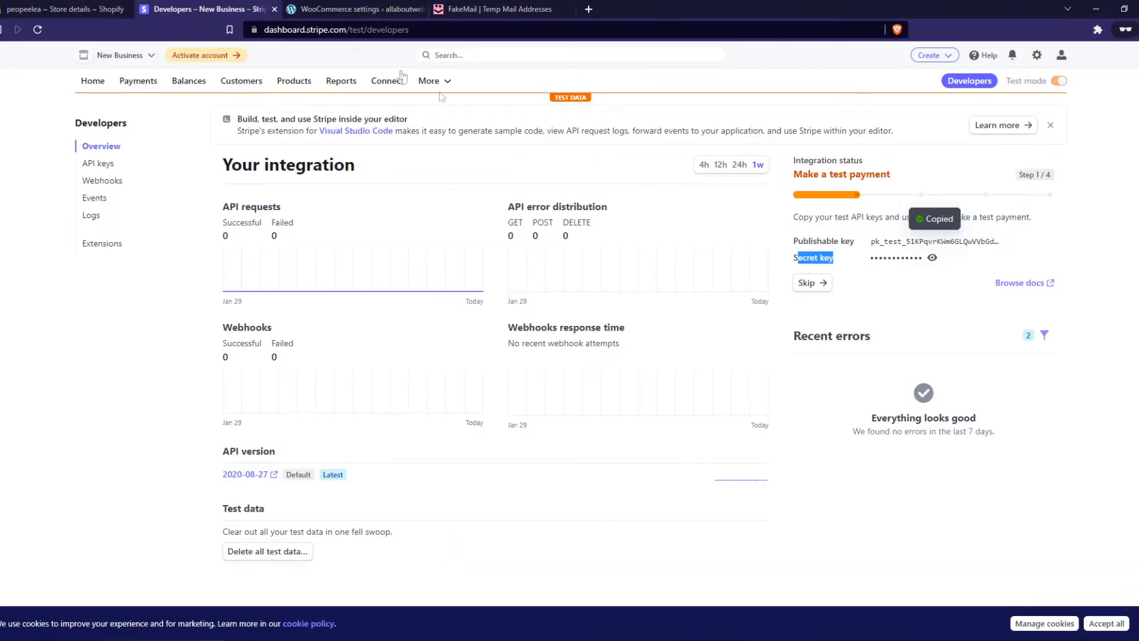
{"action": "mouse_move", "coordinate": [893, 307]}
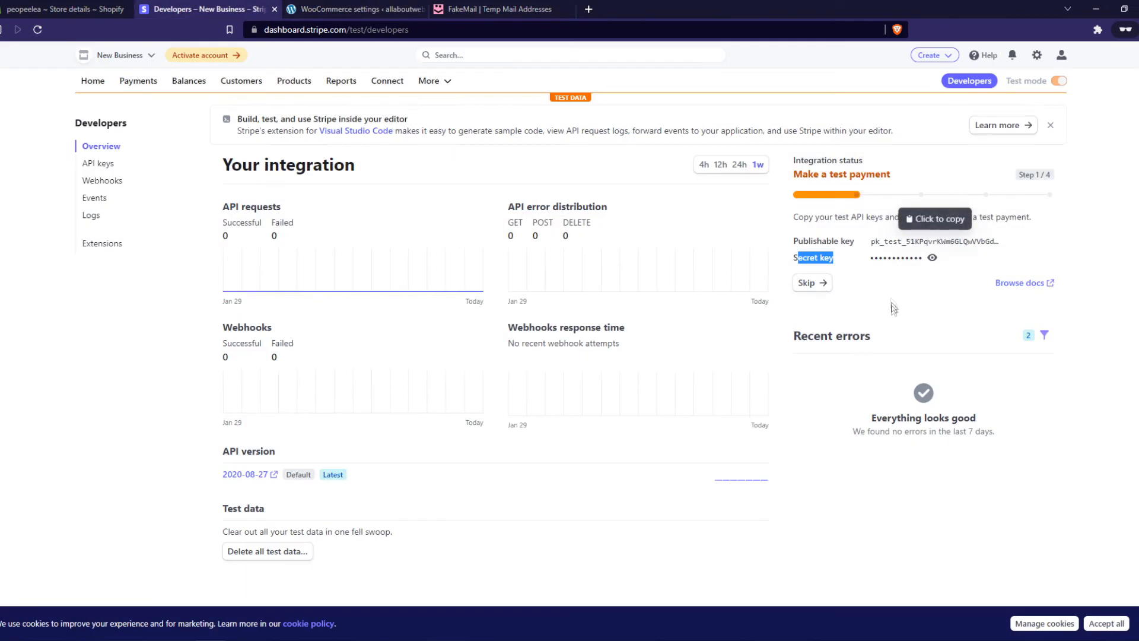
{"action": "left_click", "coordinate": [356, 9]}
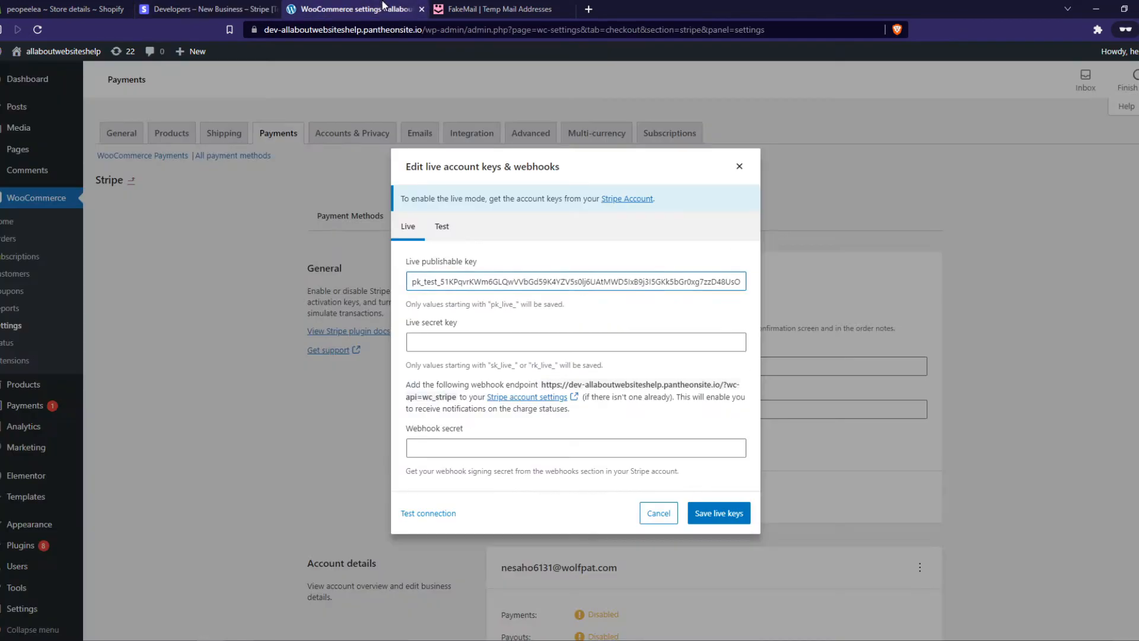
{"action": "left_click", "coordinate": [206, 9]}
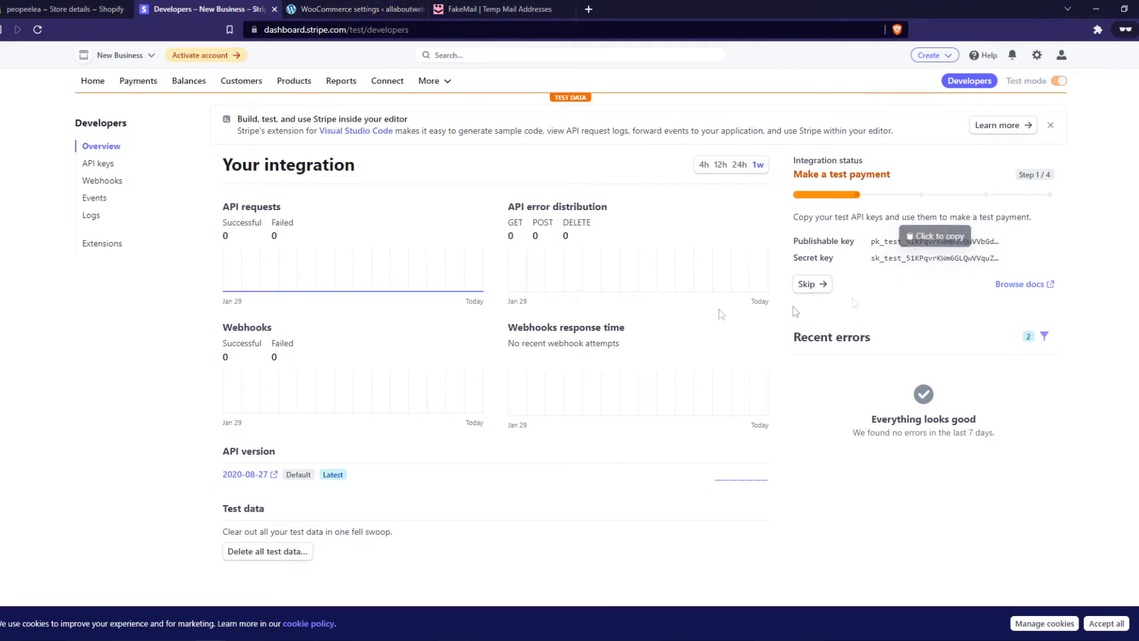
{"action": "left_click", "coordinate": [356, 9]}
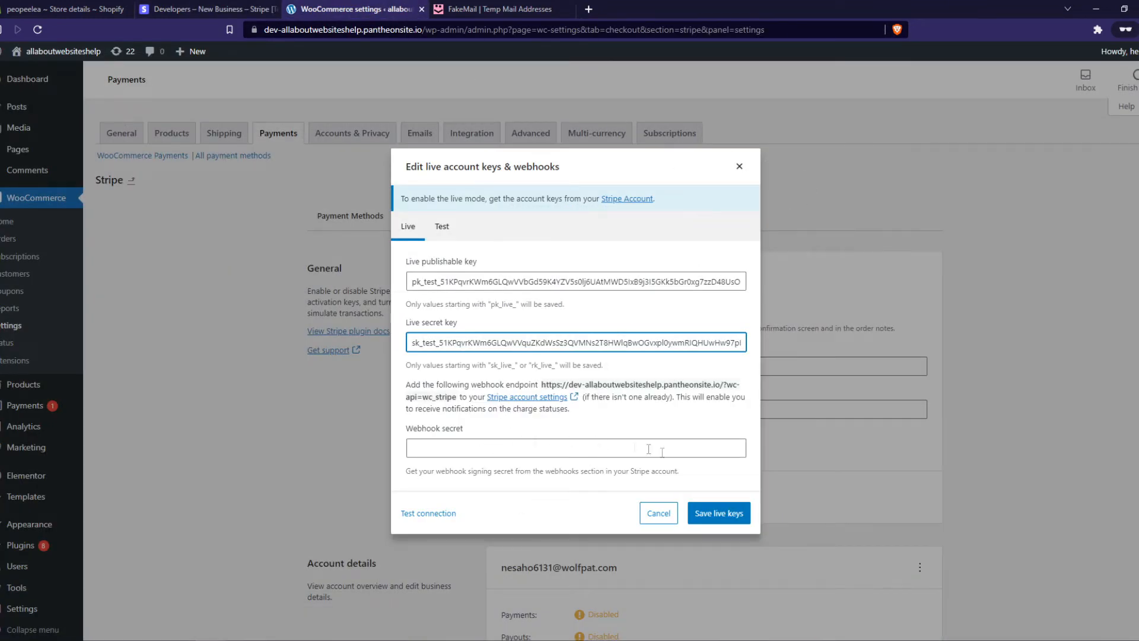
{"action": "left_click", "coordinate": [717, 512]}
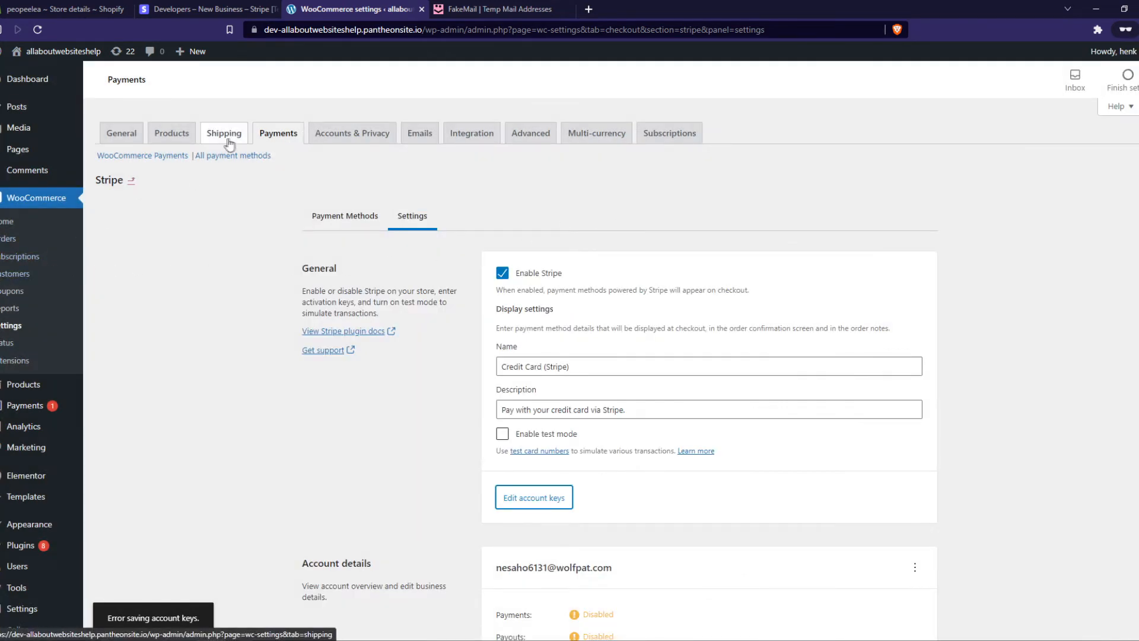
Toggle Stripe Alipay on in All payment methods and open its Set up page
{"action": "left_click", "coordinate": [277, 133]}
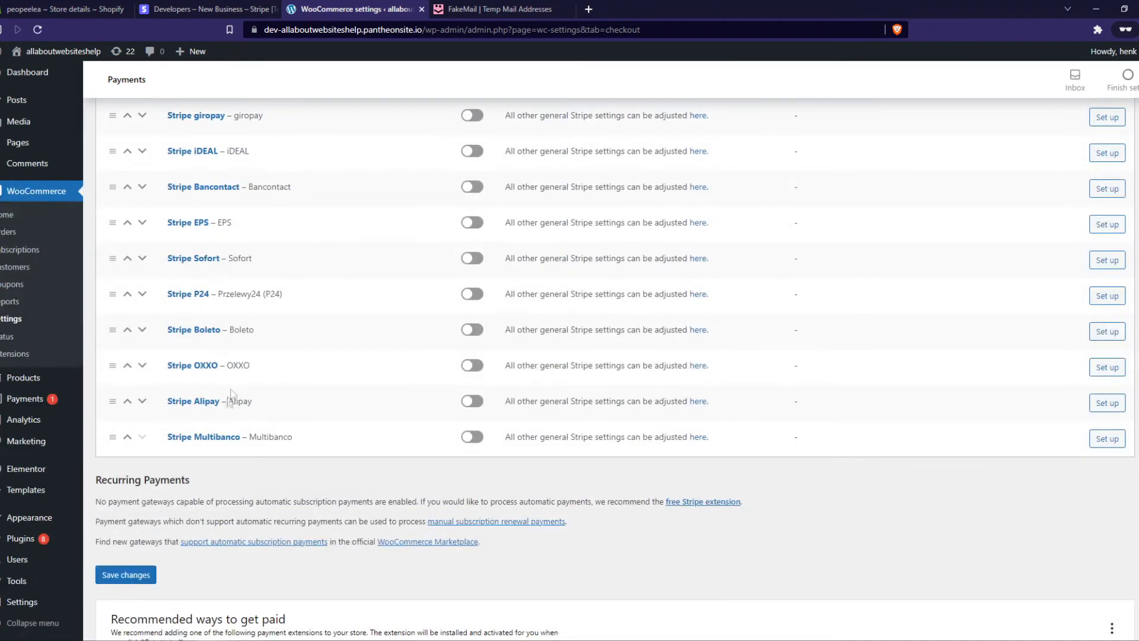
{"action": "left_click", "coordinate": [472, 401]}
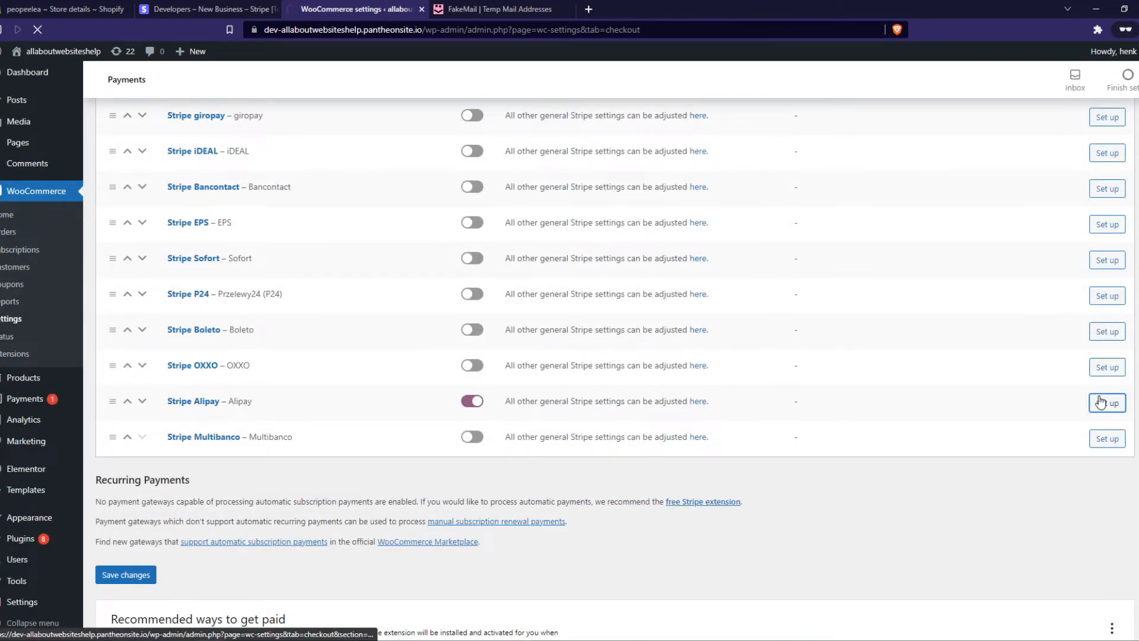
{"action": "left_click", "coordinate": [1107, 402]}
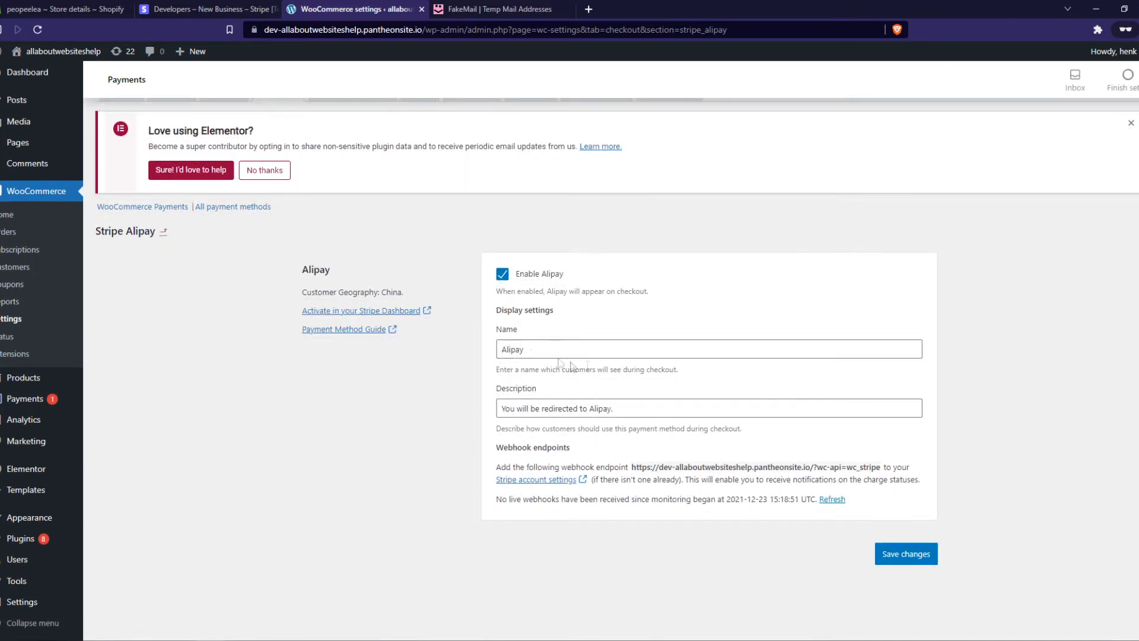
{"action": "double_click", "coordinate": [556, 408]}
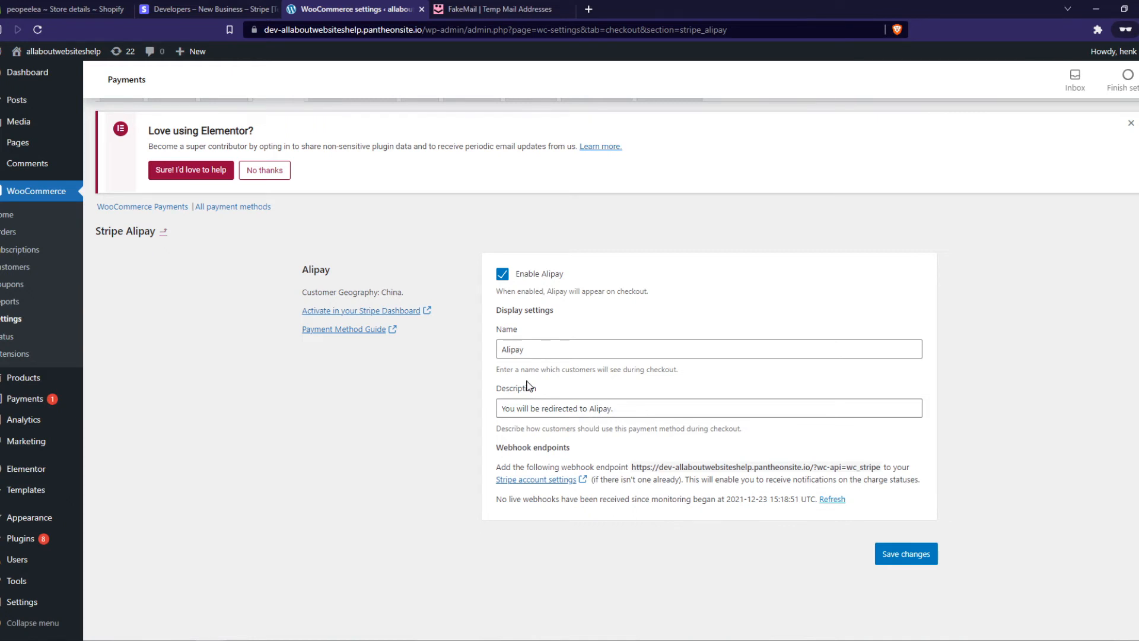
{"action": "mouse_move", "coordinate": [495, 263]}
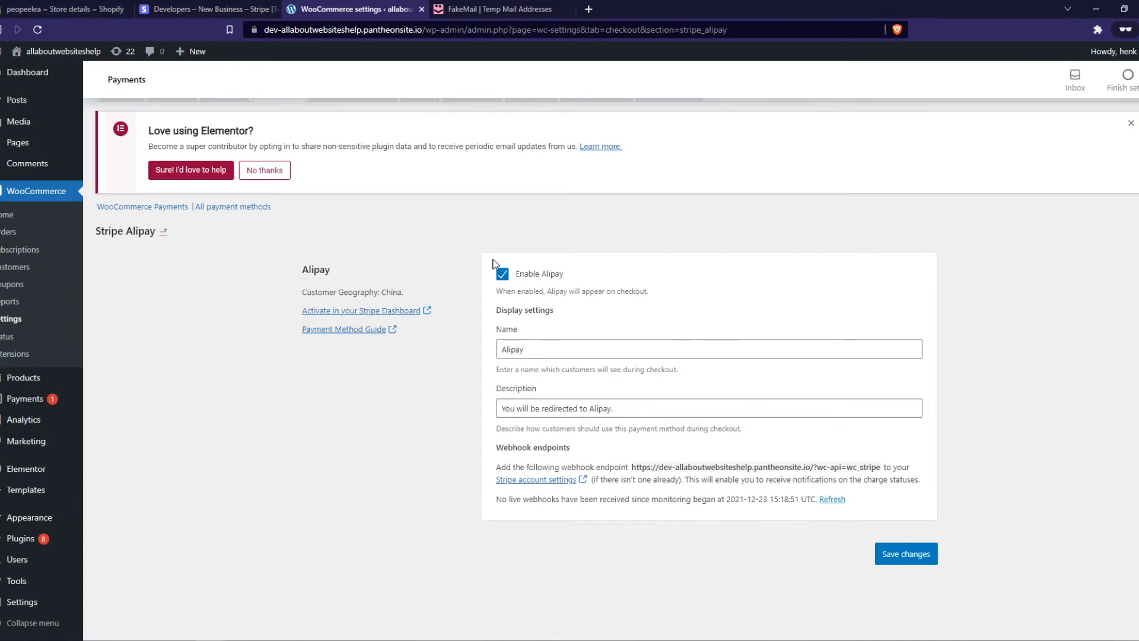
{"action": "mouse_move", "coordinate": [823, 388]}
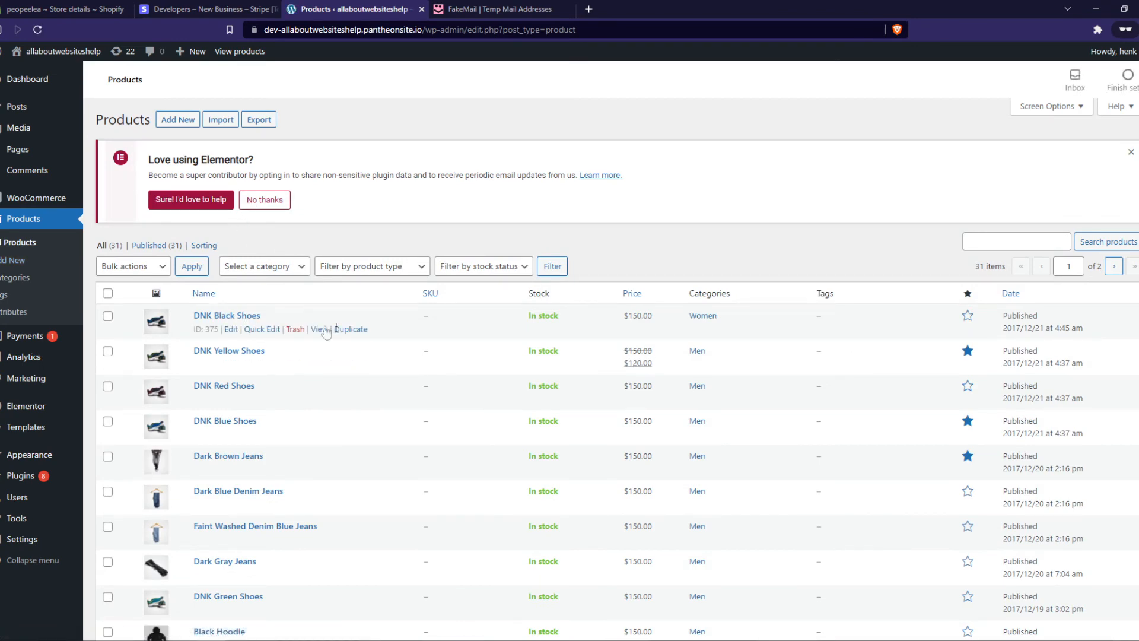
Add DNK Black Shoes to the cart and select Alipay at checkout
{"action": "left_click", "coordinate": [318, 332]}
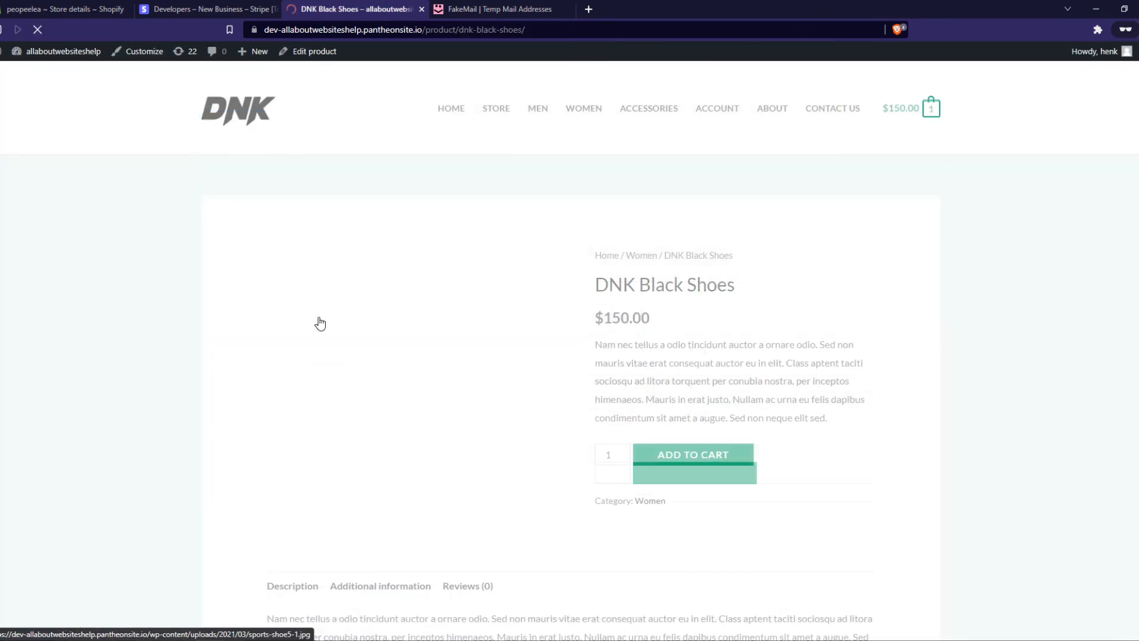
{"action": "left_click", "coordinate": [691, 454]}
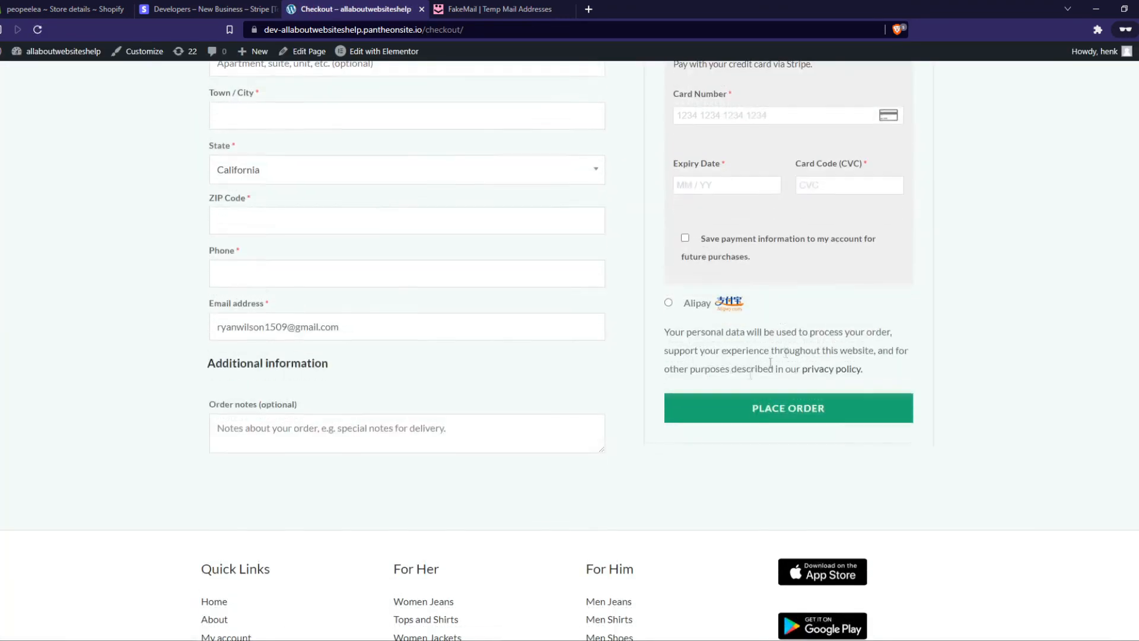
{"action": "left_click", "coordinate": [667, 302]}
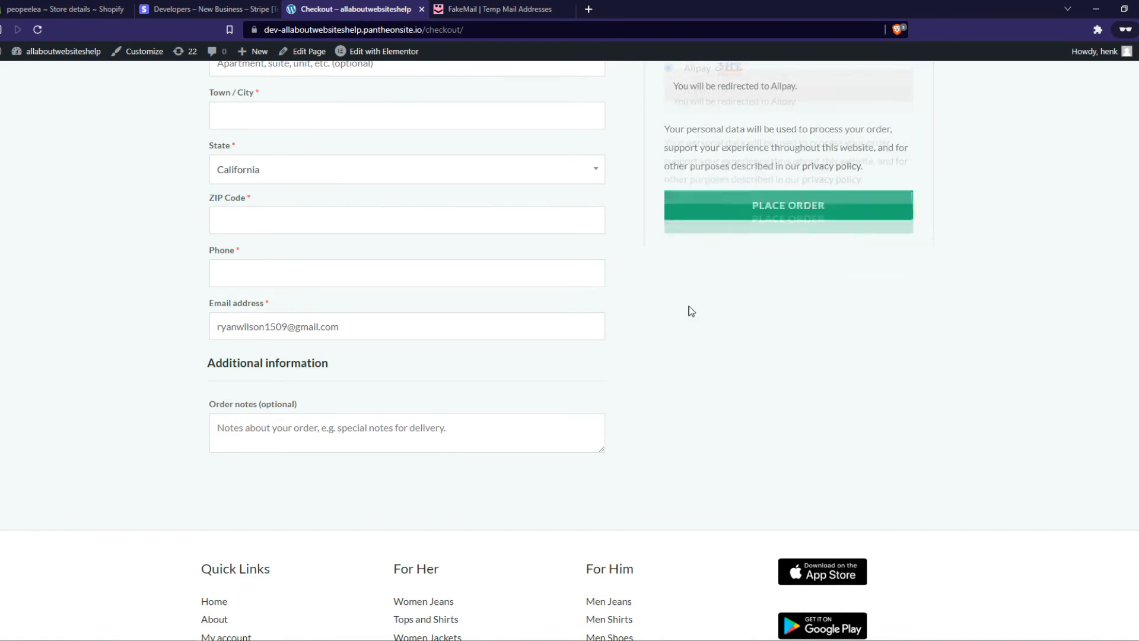